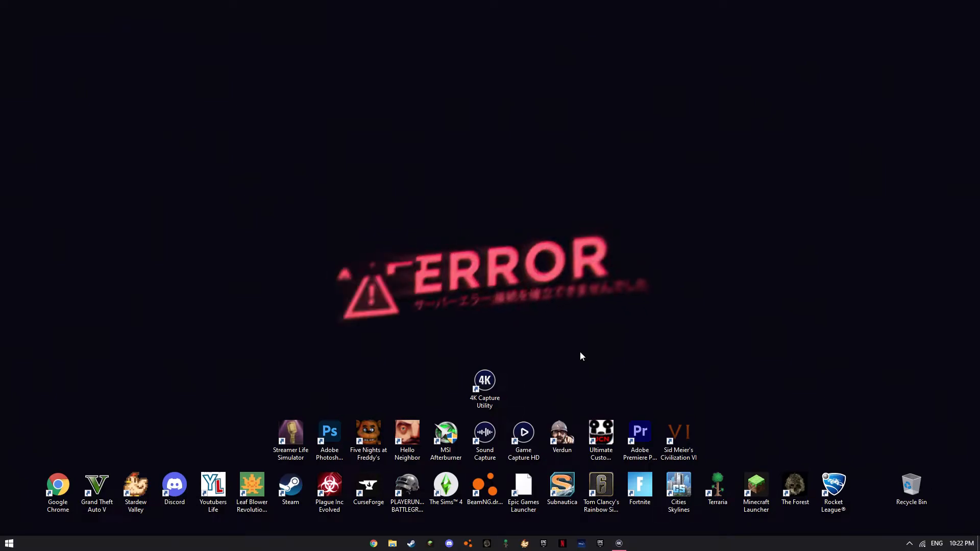
{"action": "mouse_move", "coordinate": [324, 218]}
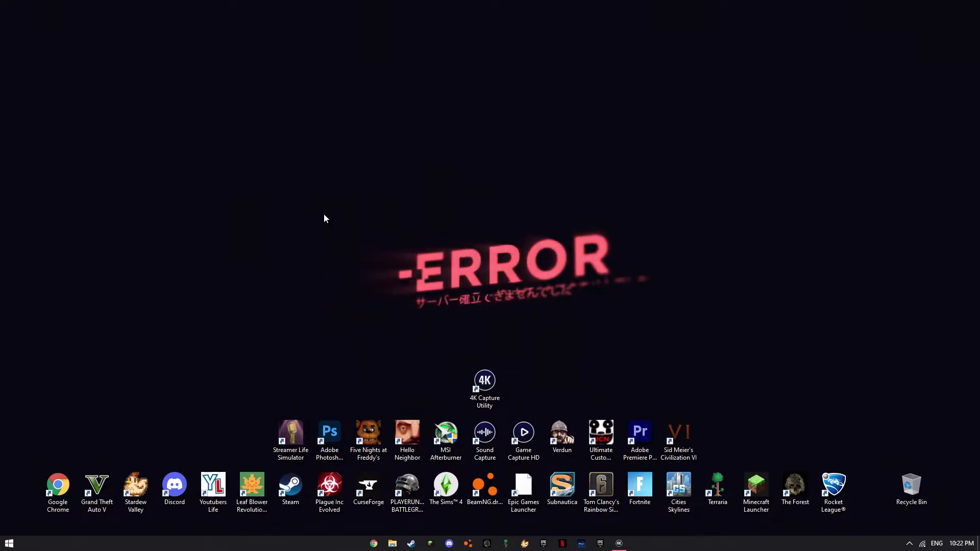
{"action": "mouse_move", "coordinate": [380, 206]}
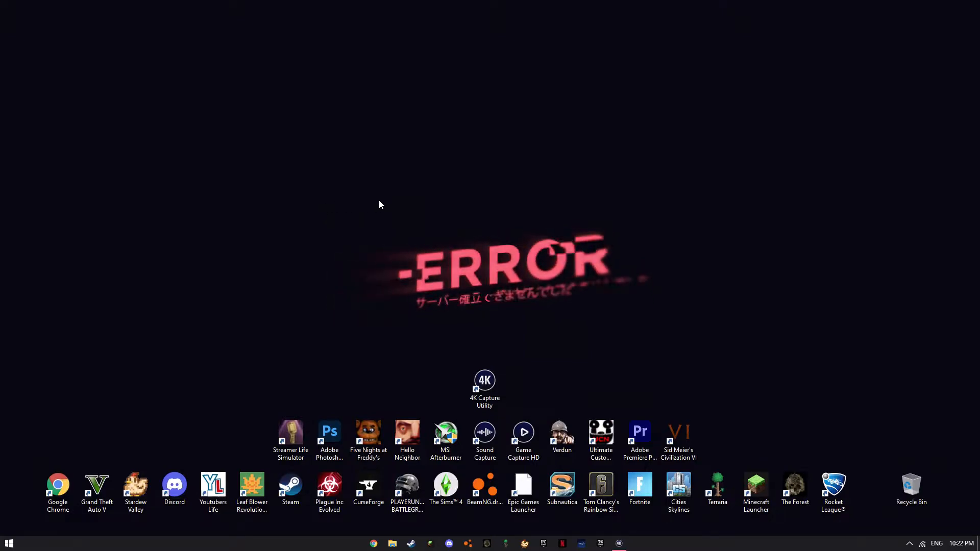
{"action": "mouse_move", "coordinate": [418, 210]}
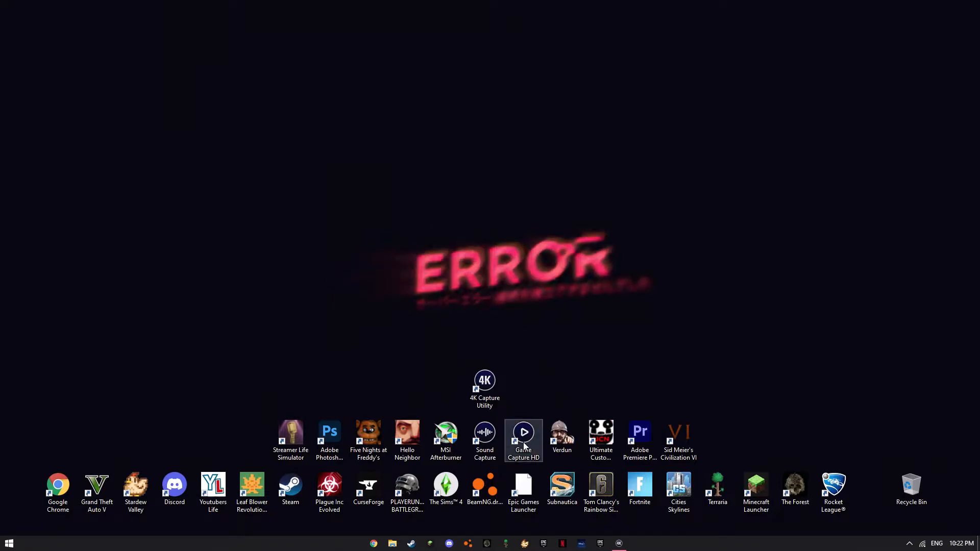
- Move, launch and close Game Capture HD, then open 4K Capture Utility's Library
{"action": "left_click_drag", "start_coordinate": [523, 441], "coordinate": [484, 231]}
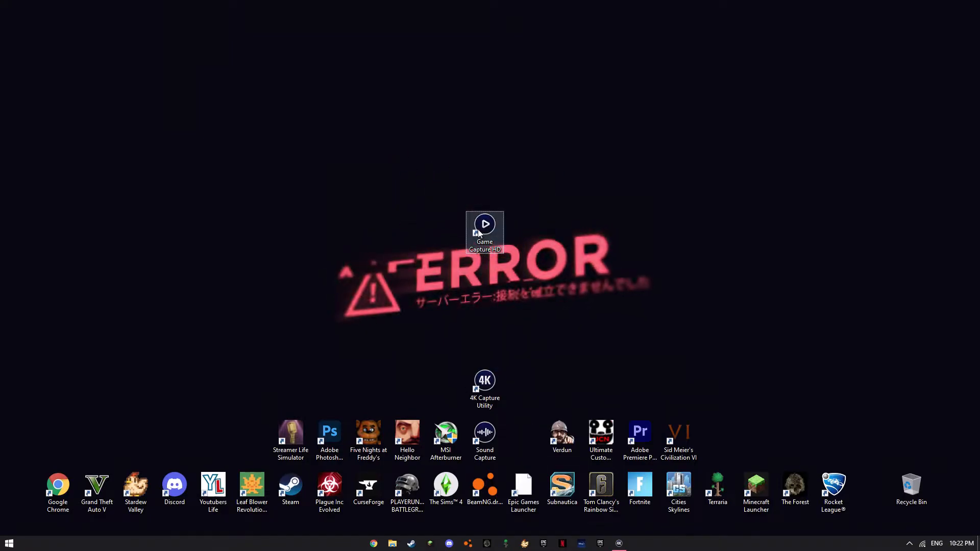
{"action": "mouse_move", "coordinate": [485, 231]}
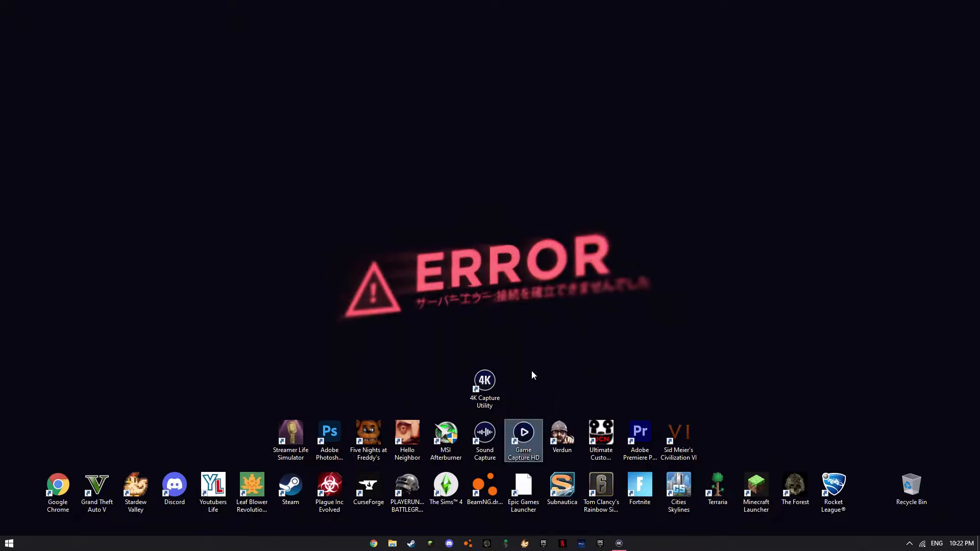
{"action": "double_click", "coordinate": [524, 440]}
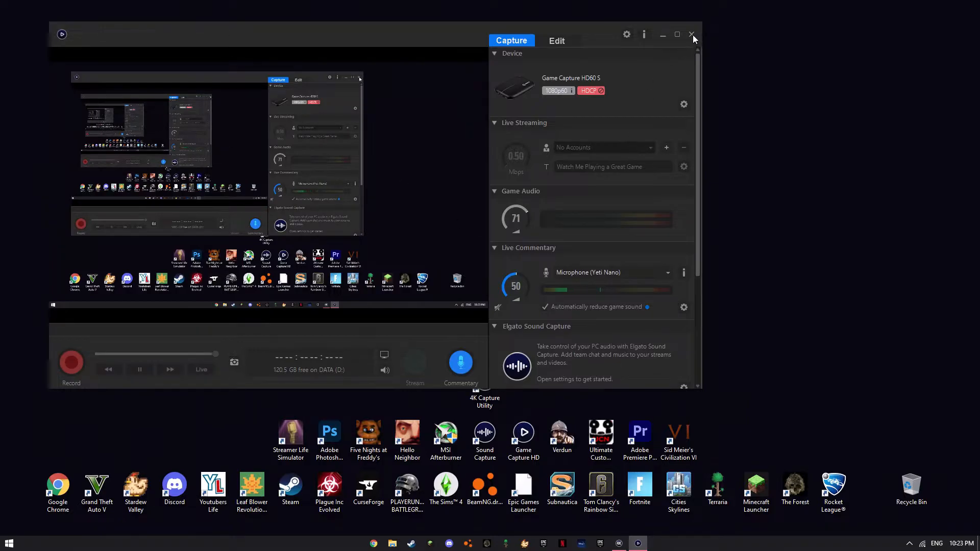
{"action": "left_click", "coordinate": [692, 34]}
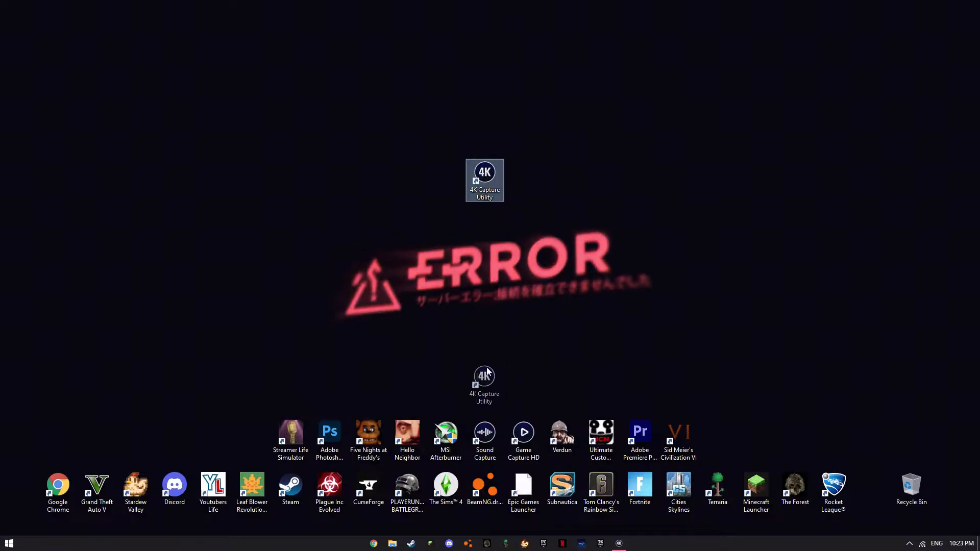
{"action": "double_click", "coordinate": [484, 181]}
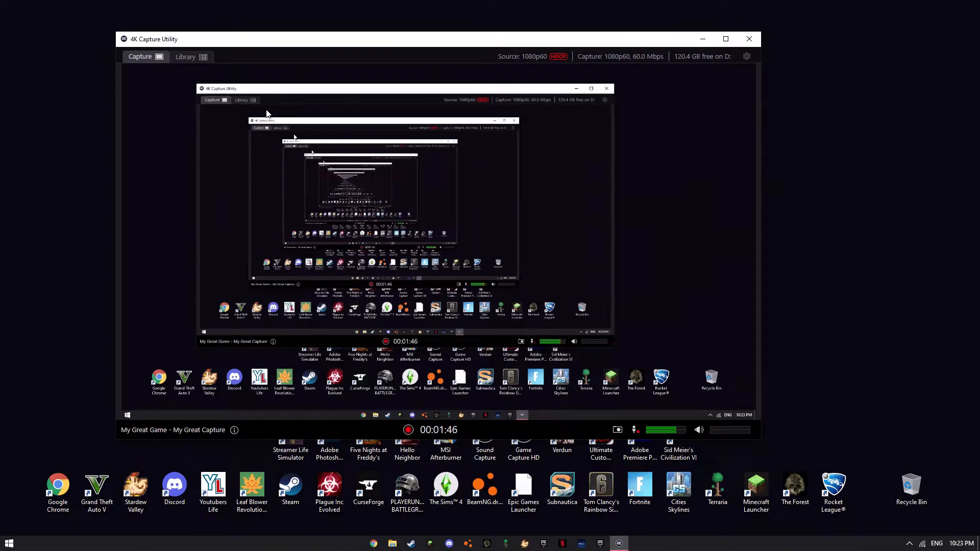
{"action": "left_click", "coordinate": [184, 56]}
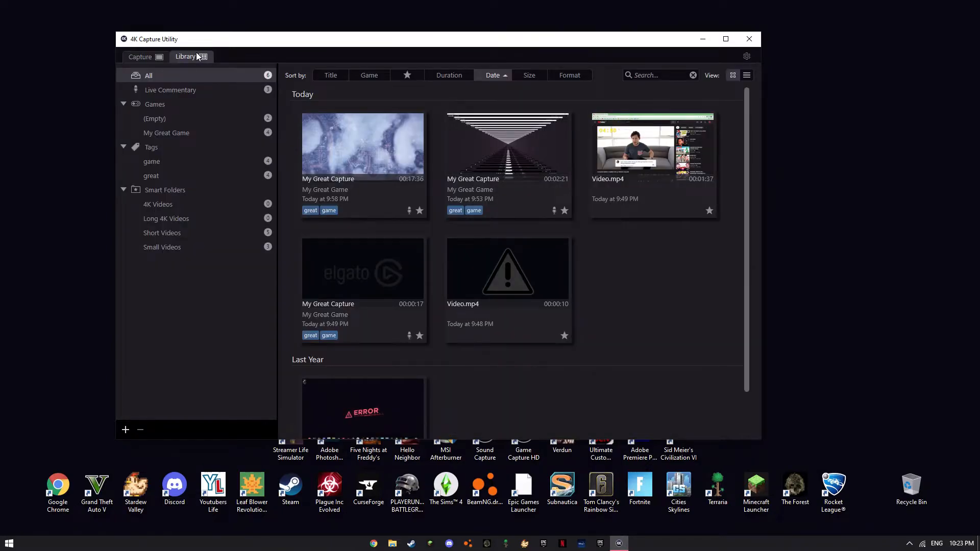
- Switch to the Capture tab to see the live desktop preview while recording continues
{"action": "left_click", "coordinate": [140, 56]}
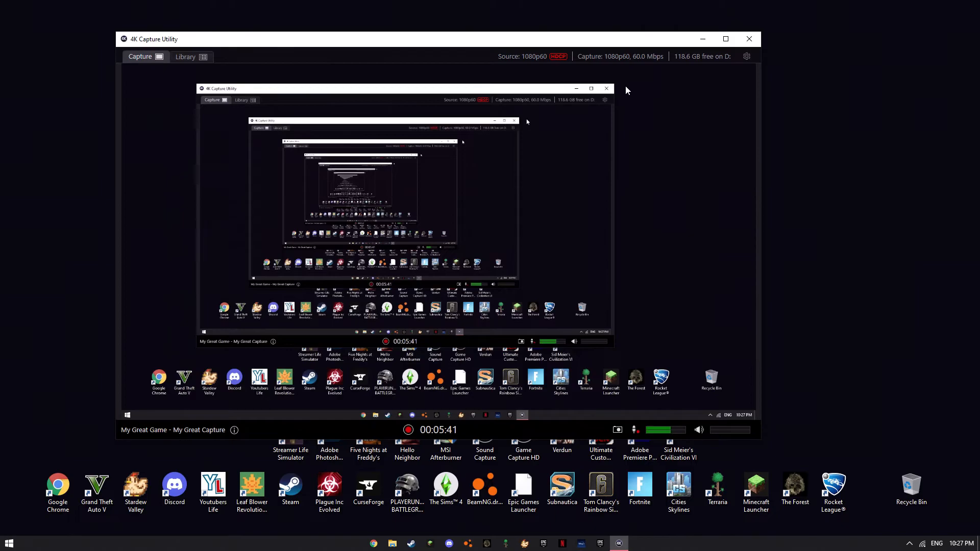
{"action": "mouse_move", "coordinate": [631, 211]}
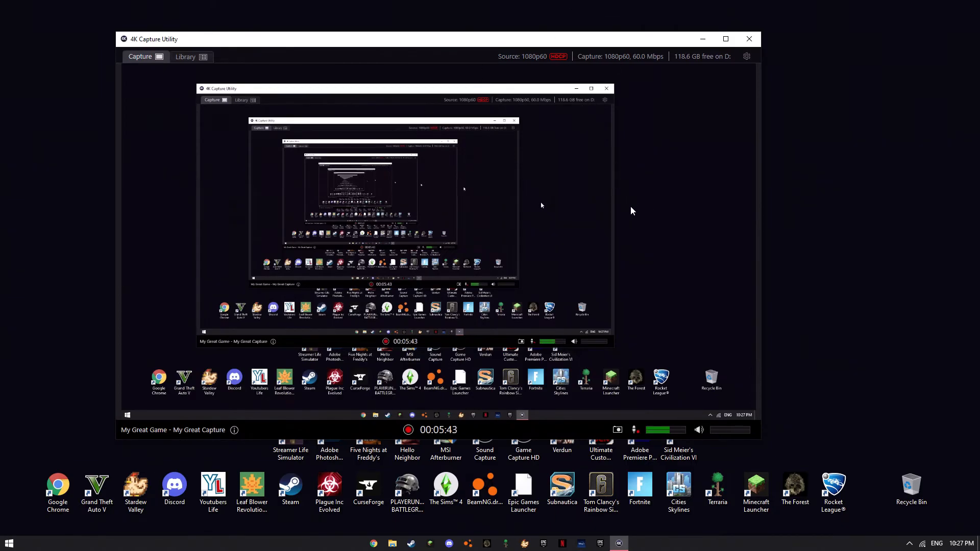